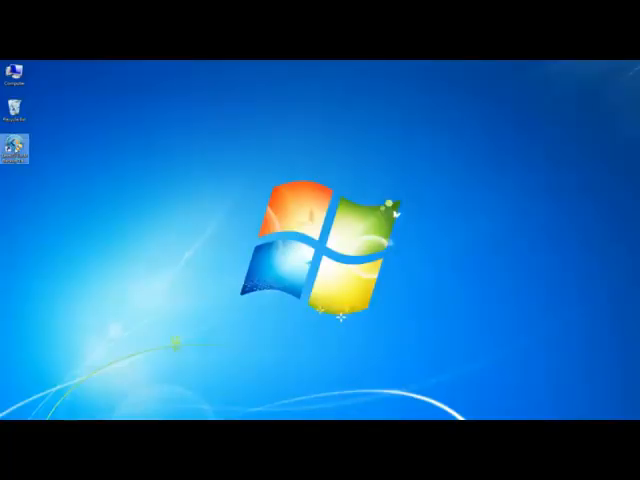
Step: Launch EaseUS Todo Backup from its desktop shortcut
{"action": "right_click", "coordinate": [22, 137]}
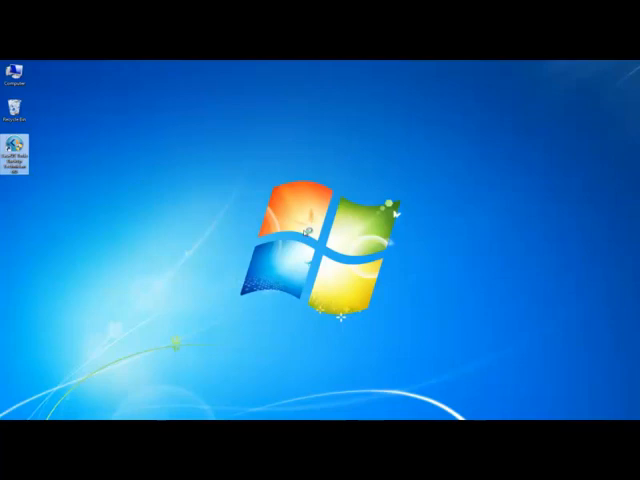
{"action": "double_click", "coordinate": [24, 147]}
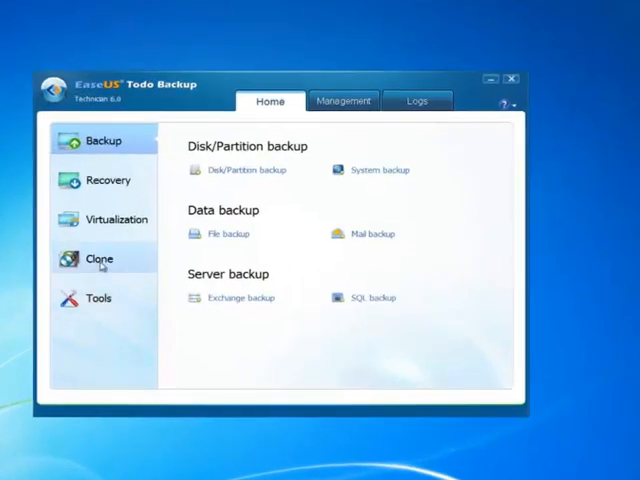
Step: Choose Disk clone under Clone, listing Disk 1 (60 GB) and Disk 2 (120 GB)
{"action": "left_click", "coordinate": [98, 258]}
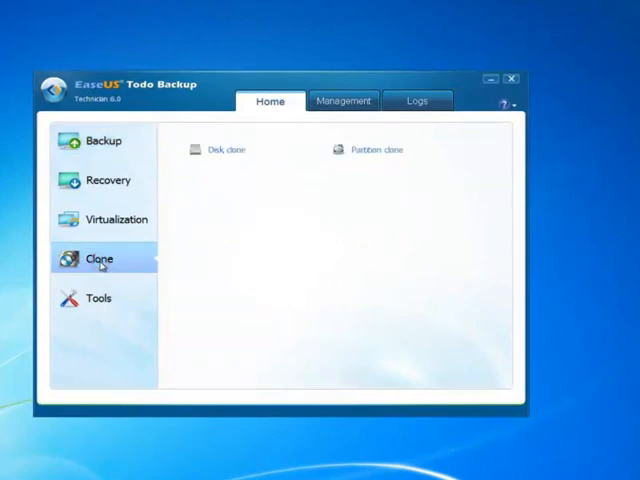
{"action": "mouse_move", "coordinate": [238, 288]}
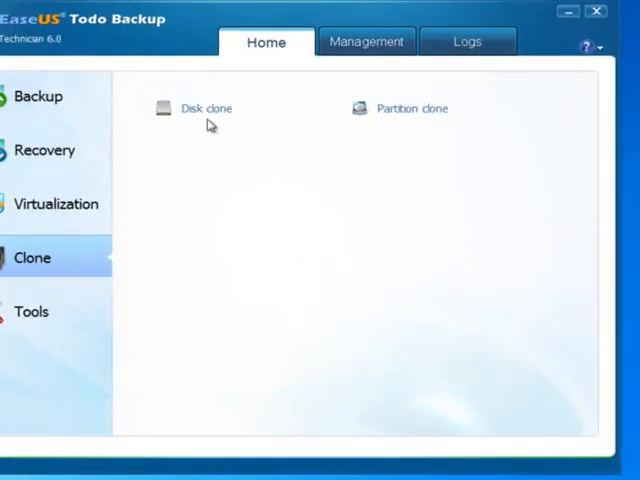
{"action": "left_click", "coordinate": [205, 108]}
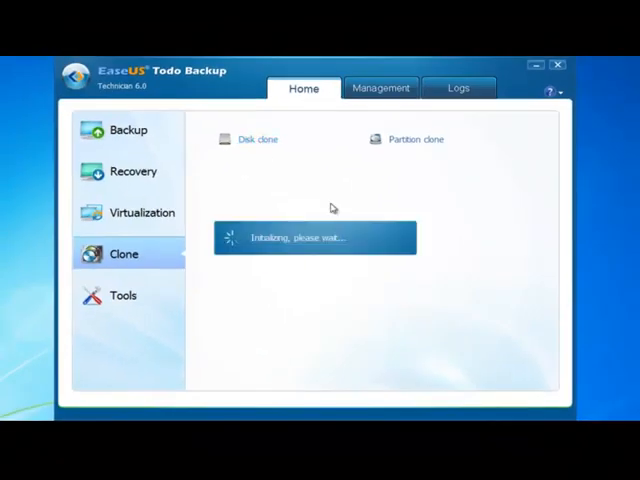
{"action": "left_click", "coordinate": [258, 139]}
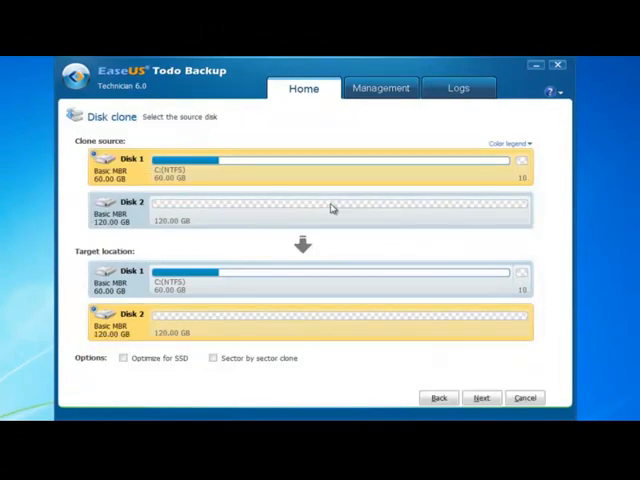
{"action": "mouse_move", "coordinate": [250, 275]}
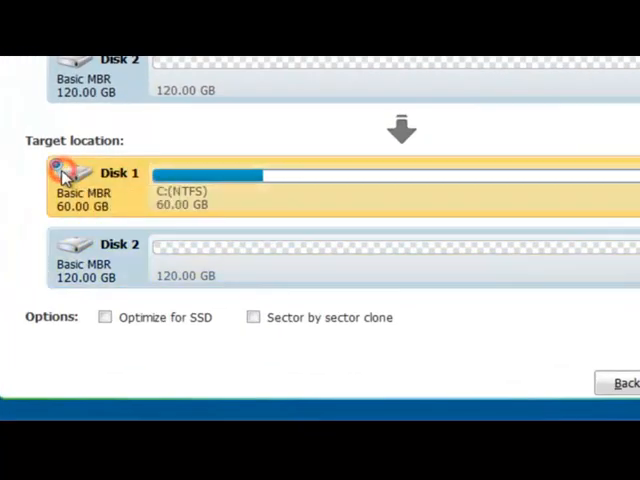
Step: Select Disk 2 (120 GB) as the clone target, leaving options unchecked, and continue
{"action": "left_click", "coordinate": [60, 252]}
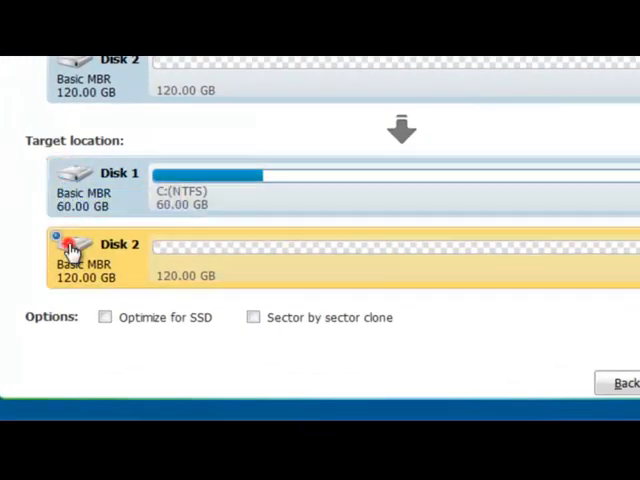
{"action": "left_click", "coordinate": [56, 243]}
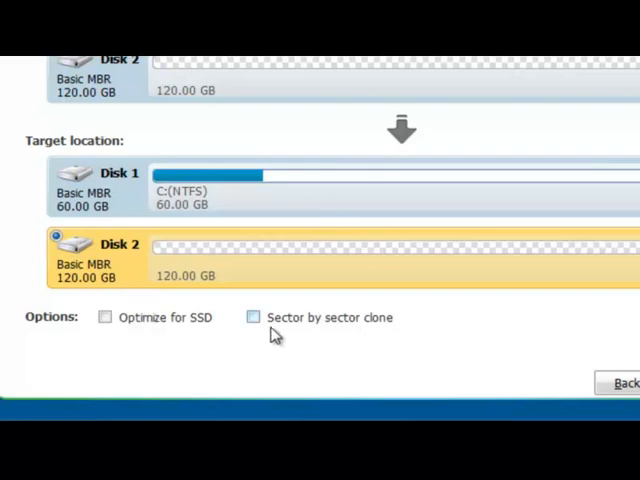
{"action": "mouse_move", "coordinate": [120, 325]}
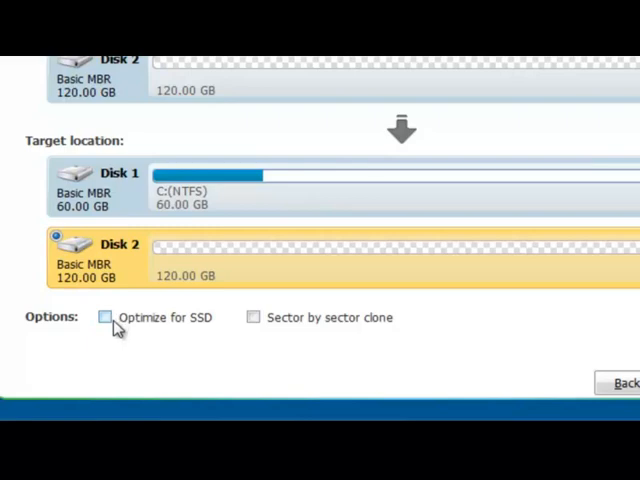
{"action": "mouse_move", "coordinate": [117, 337]}
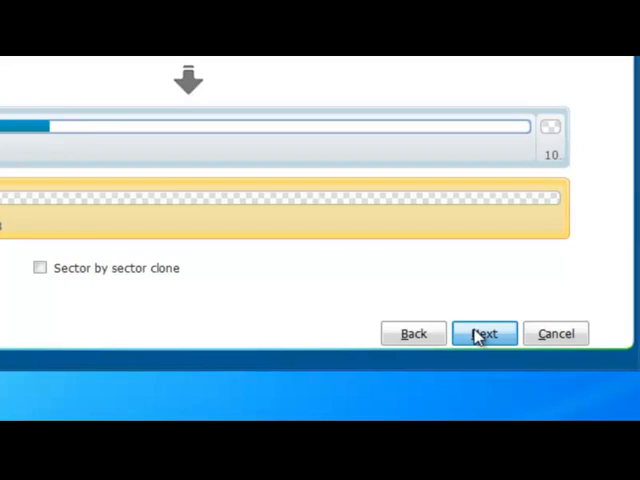
{"action": "left_click", "coordinate": [484, 333]}
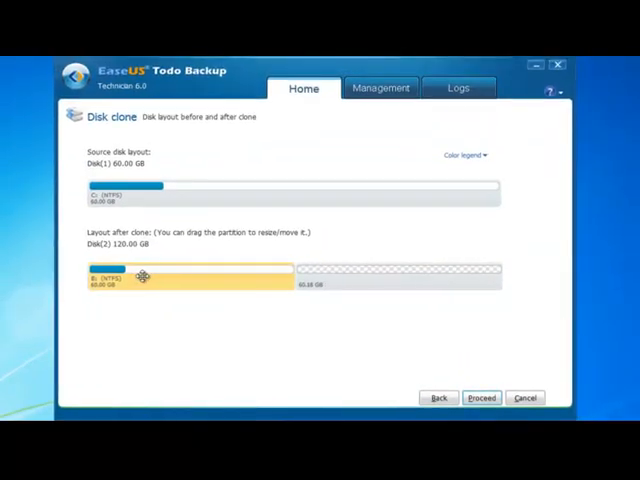
Step: Place a roughly 28 GB partition at the start of Disk 2 and proceed with the clone
{"action": "left_click_drag", "start_coordinate": [143, 276], "coordinate": [312, 280]}
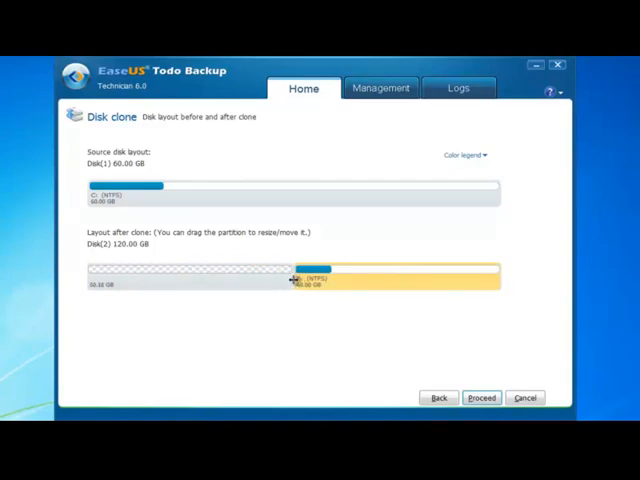
{"action": "left_click_drag", "start_coordinate": [292, 278], "coordinate": [380, 285]}
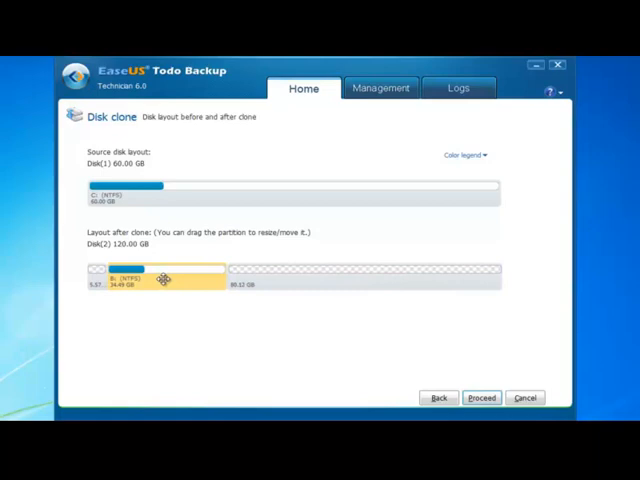
{"action": "left_click_drag", "start_coordinate": [168, 278], "coordinate": [205, 278]}
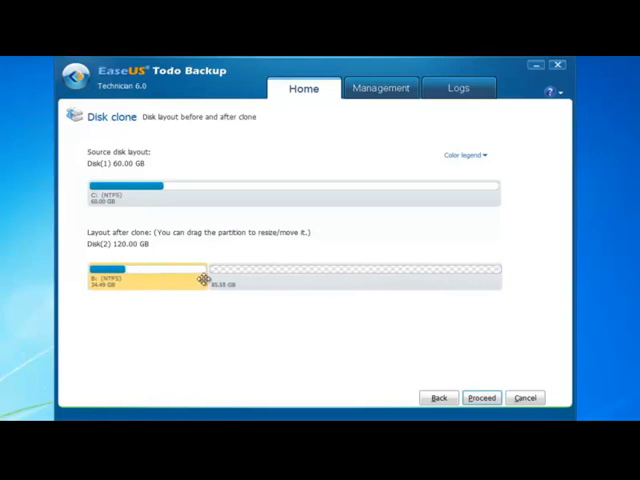
{"action": "left_click_drag", "start_coordinate": [200, 278], "coordinate": [185, 278]}
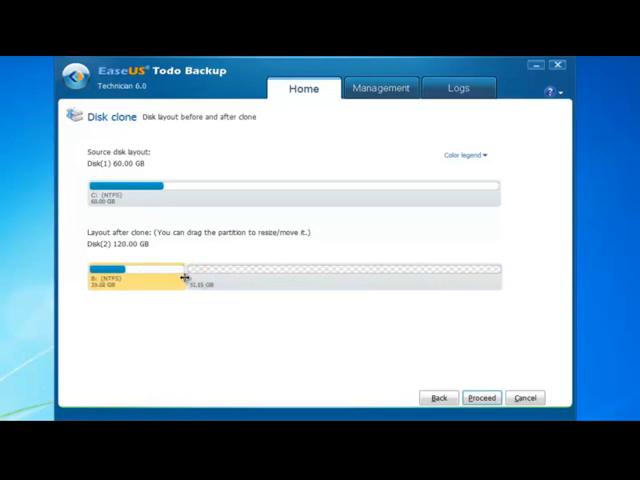
{"action": "left_click_drag", "start_coordinate": [184, 278], "coordinate": [200, 278]}
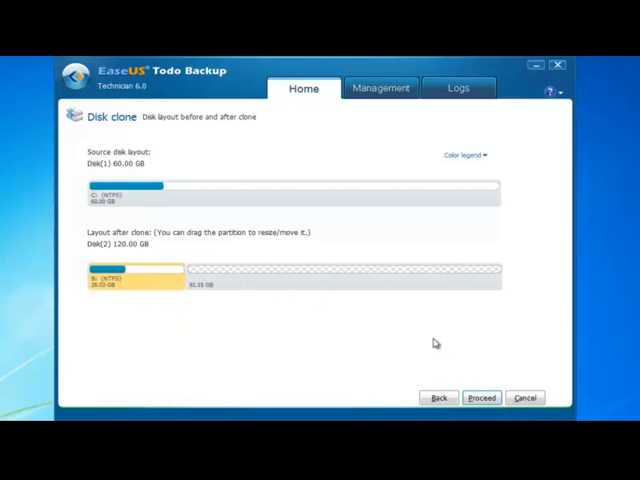
{"action": "left_click", "coordinate": [481, 398]}
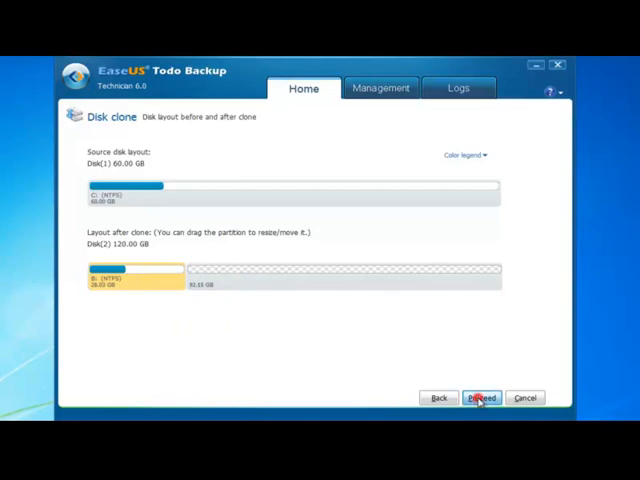